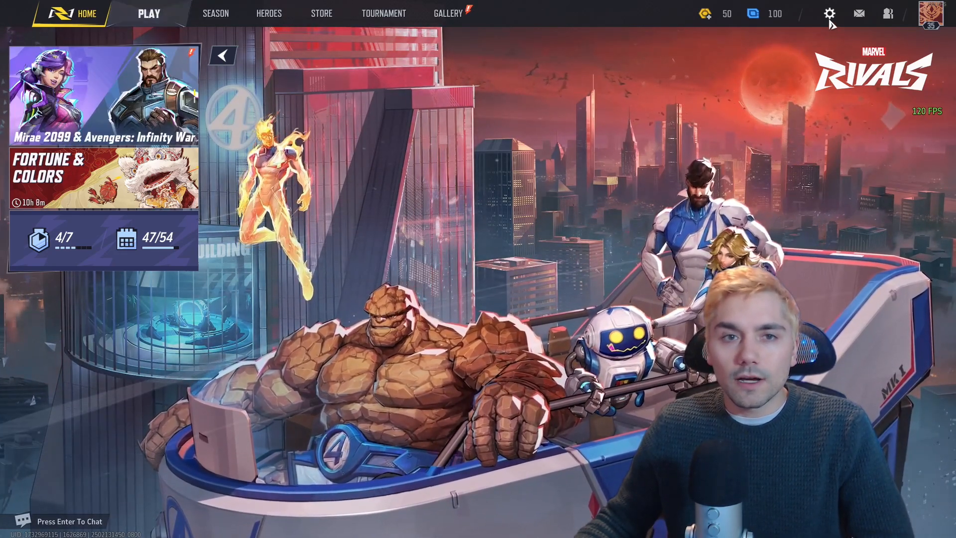
# - View the Display Mode choices in game settings, keeping Borderless Windowed
pyautogui.click(829, 13)
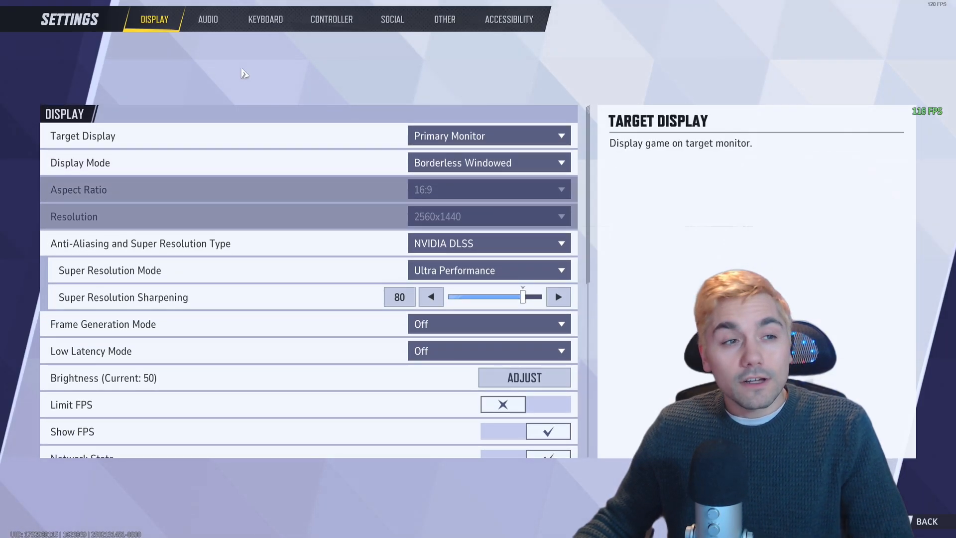
pyautogui.moveTo(427, 162)
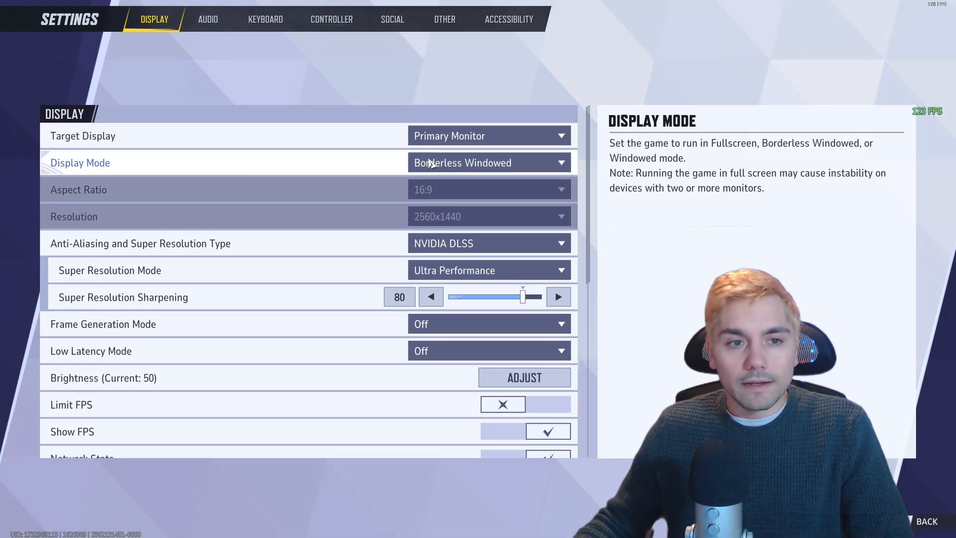
pyautogui.click(487, 162)
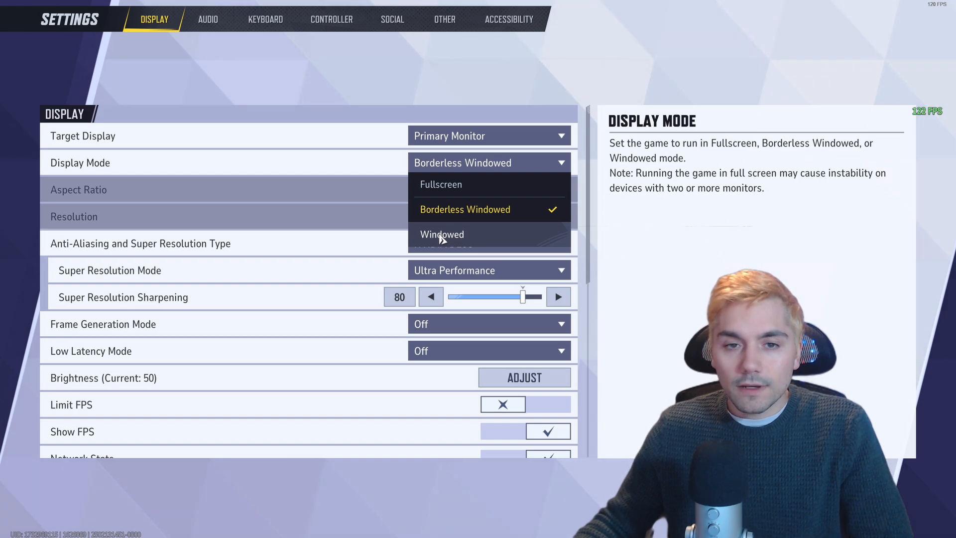
pyautogui.moveTo(453, 185)
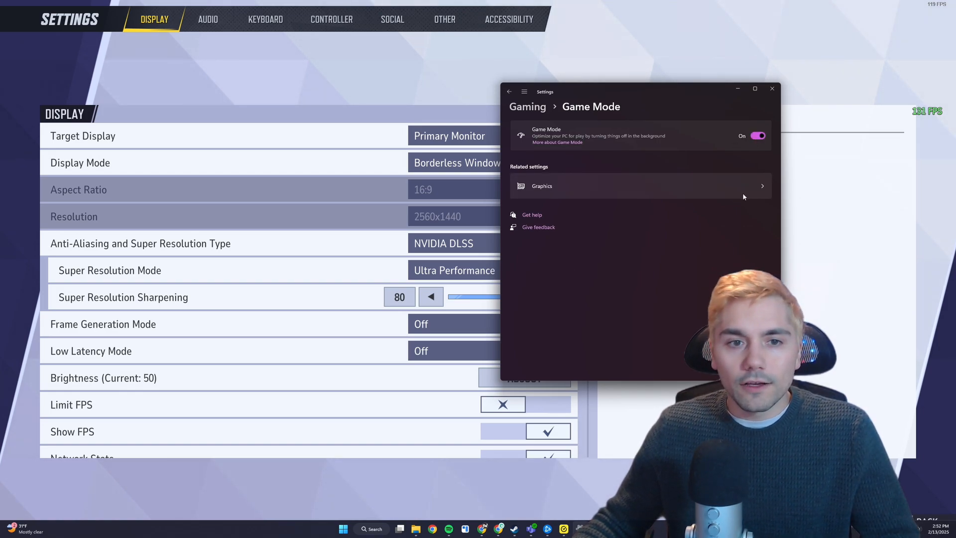
# - Find Marvel Rivals in the Windows per-app graphics list via 'marv' and view its High performance options
pyautogui.click(640, 186)
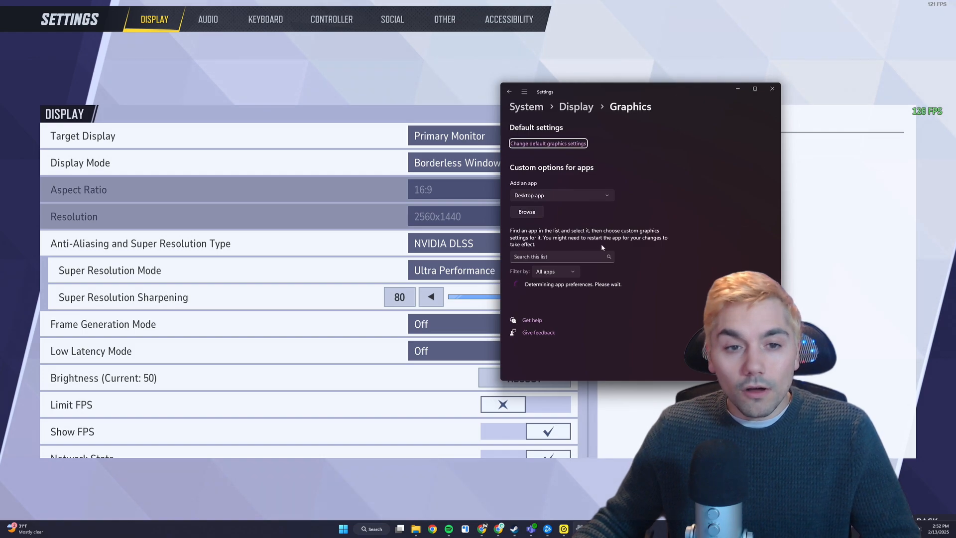
pyautogui.write('ma')
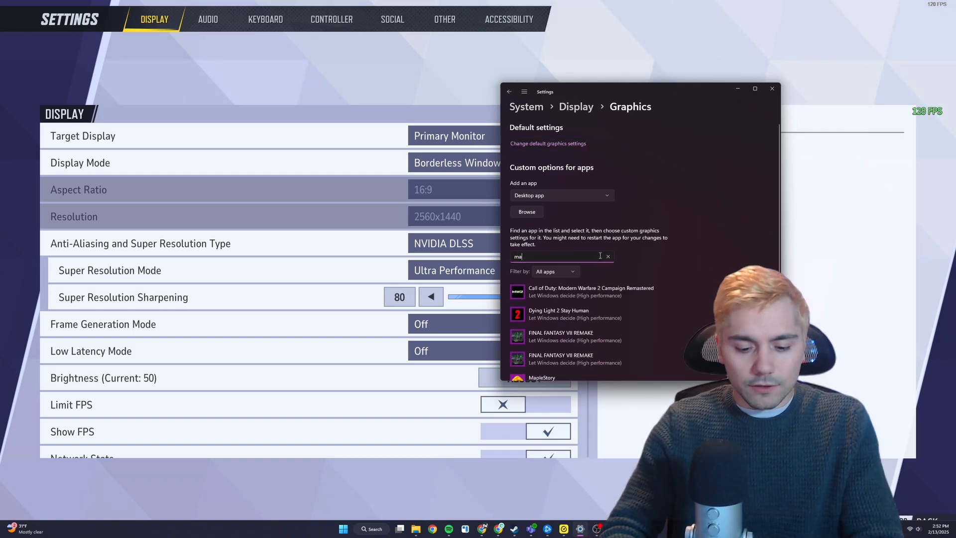
pyautogui.write('rv')
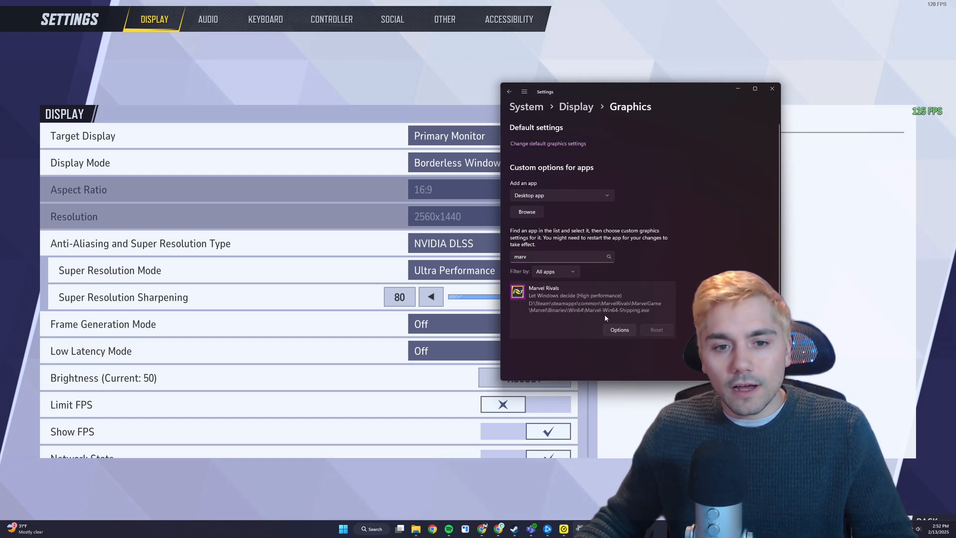
pyautogui.click(618, 330)
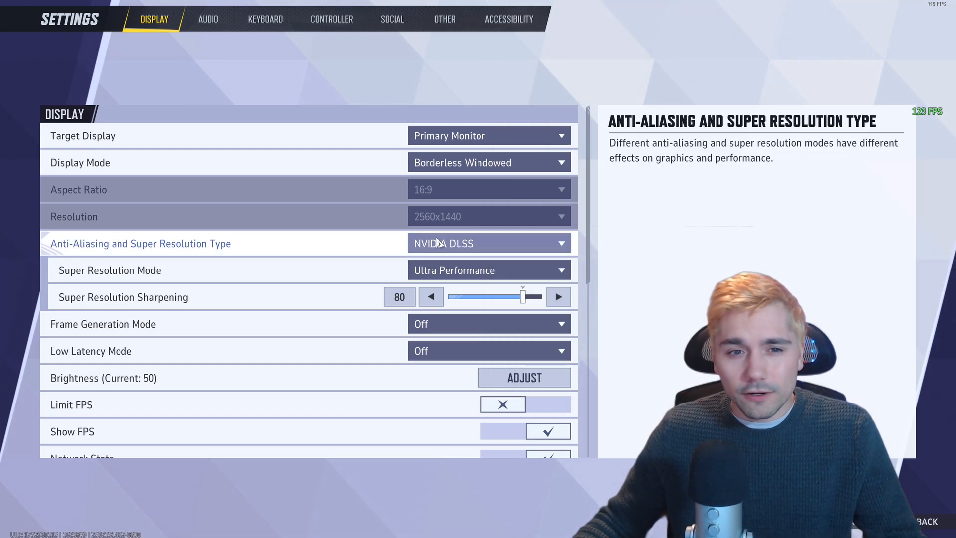
# - Confirm NVIDIA DLSS on Ultra Performance and lower Super Resolution Sharpening from 80 to 20
pyautogui.click(488, 242)
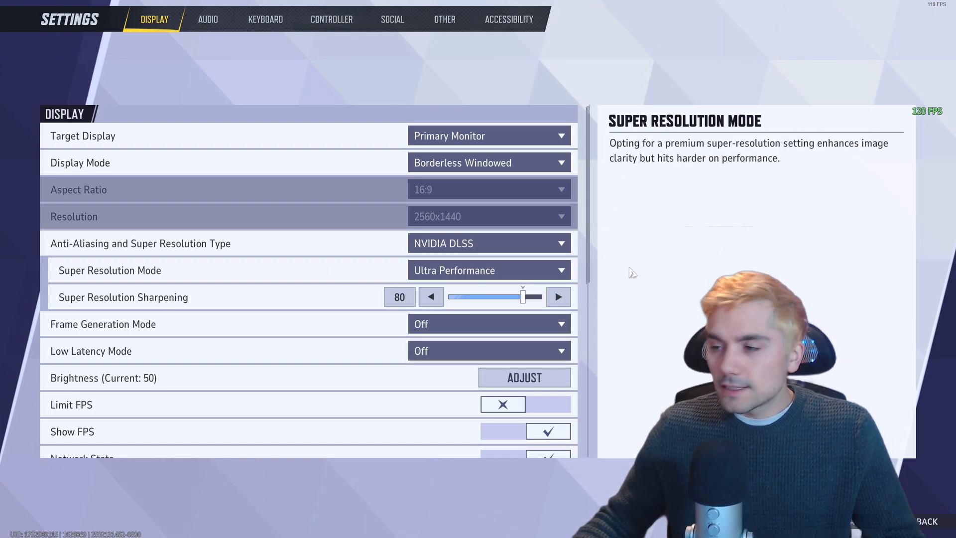
pyautogui.click(488, 270)
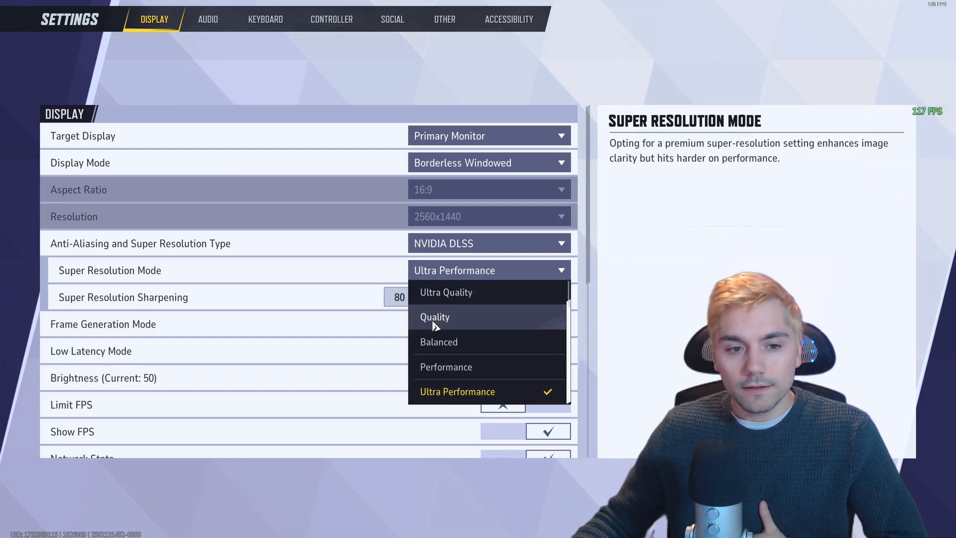
pyautogui.moveTo(454, 341)
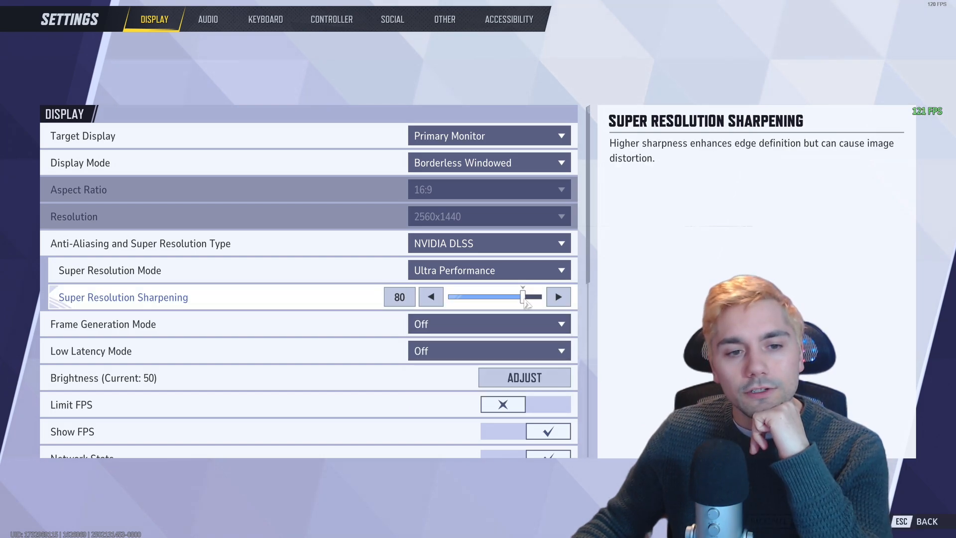
pyautogui.moveTo(523, 297); pyautogui.dragTo(466, 296)
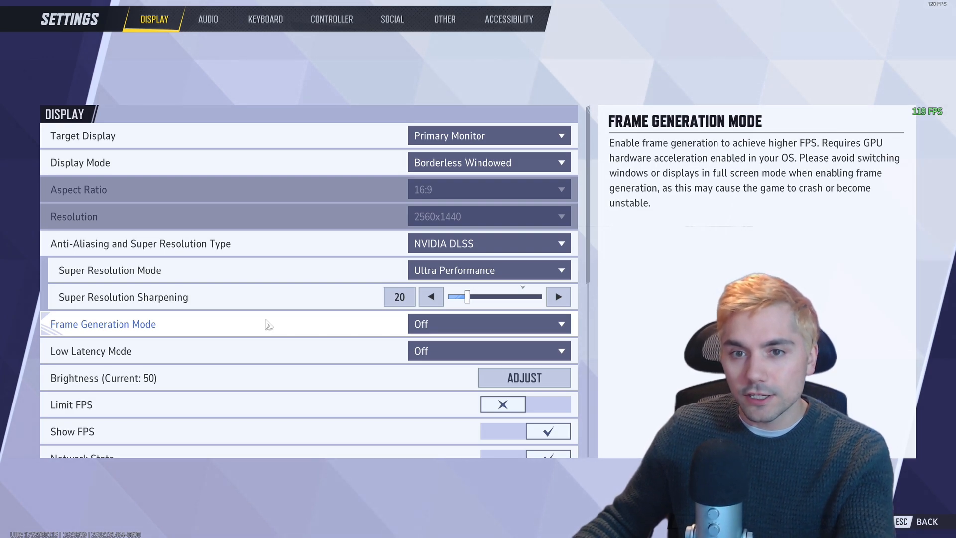
pyautogui.moveTo(282, 323)
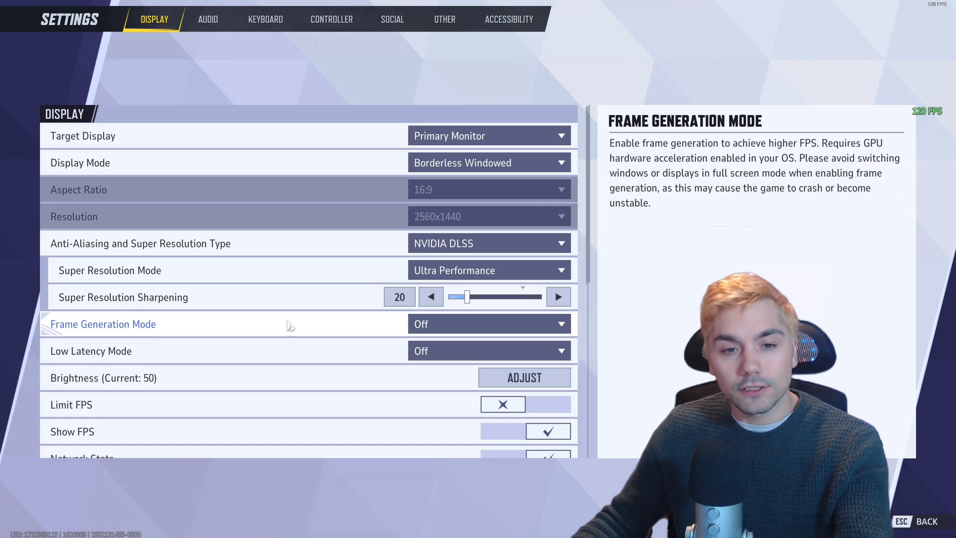
pyautogui.scroll(-3)
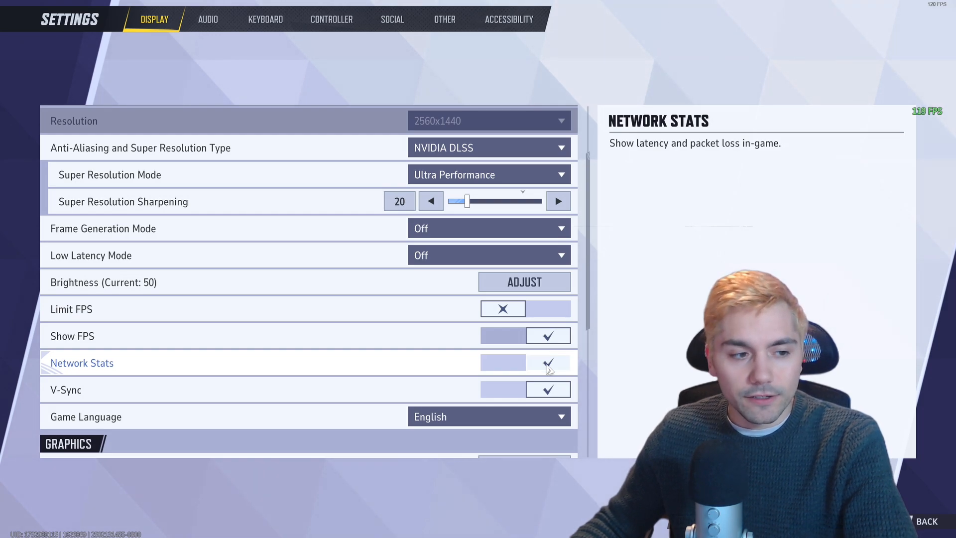
# - Turn off Network Stats and run network diagnostics on the Other tab
pyautogui.click(547, 362)
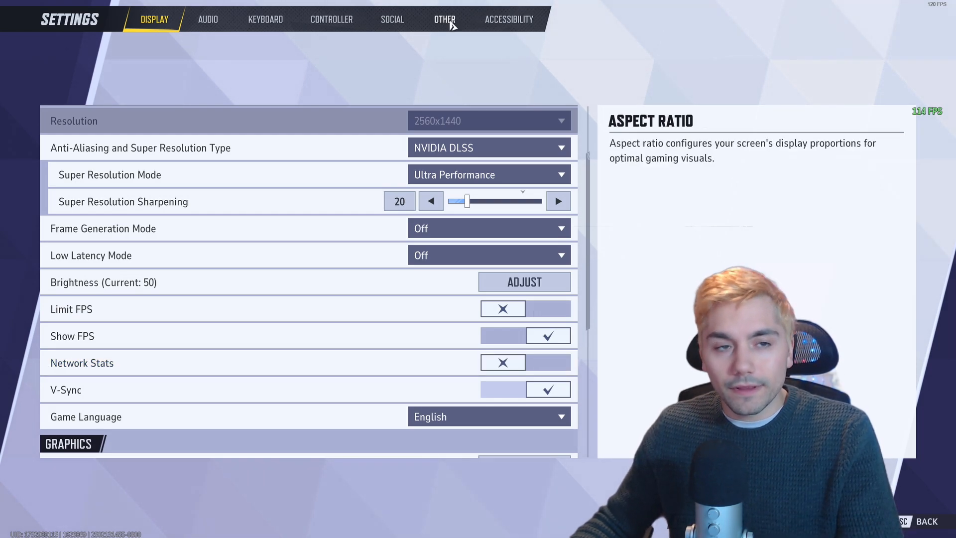
pyautogui.click(444, 19)
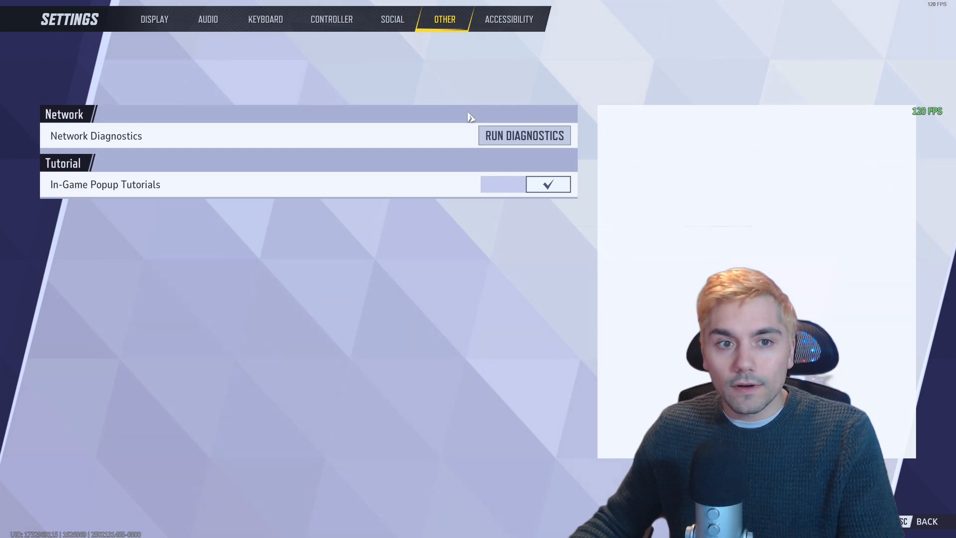
pyautogui.click(523, 136)
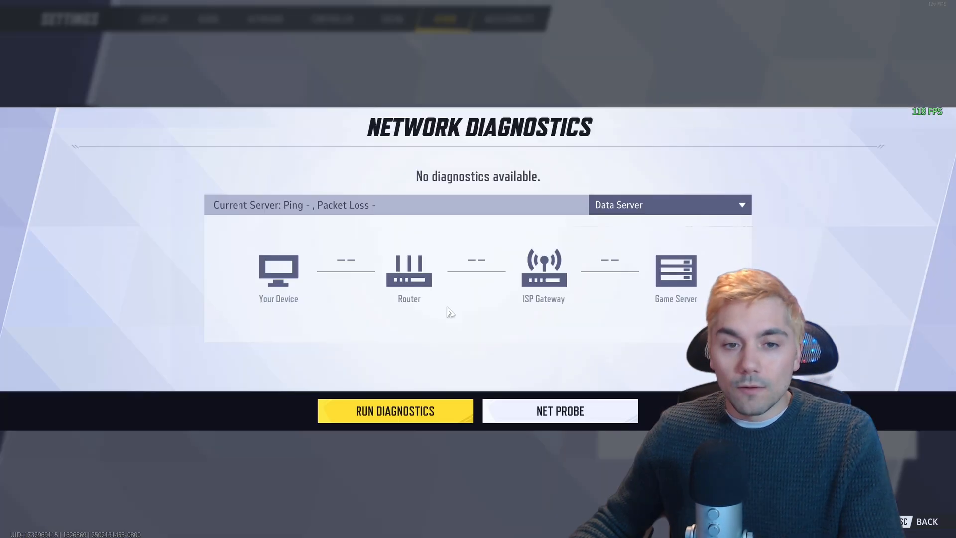
# - Choose the Oregon game server and return to the main menu
pyautogui.click(669, 204)
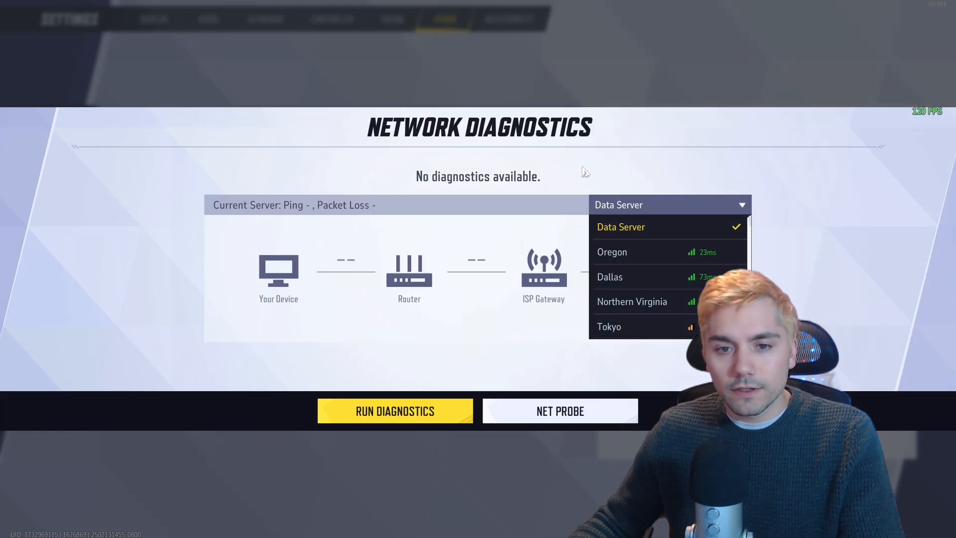
pyautogui.click(669, 205)
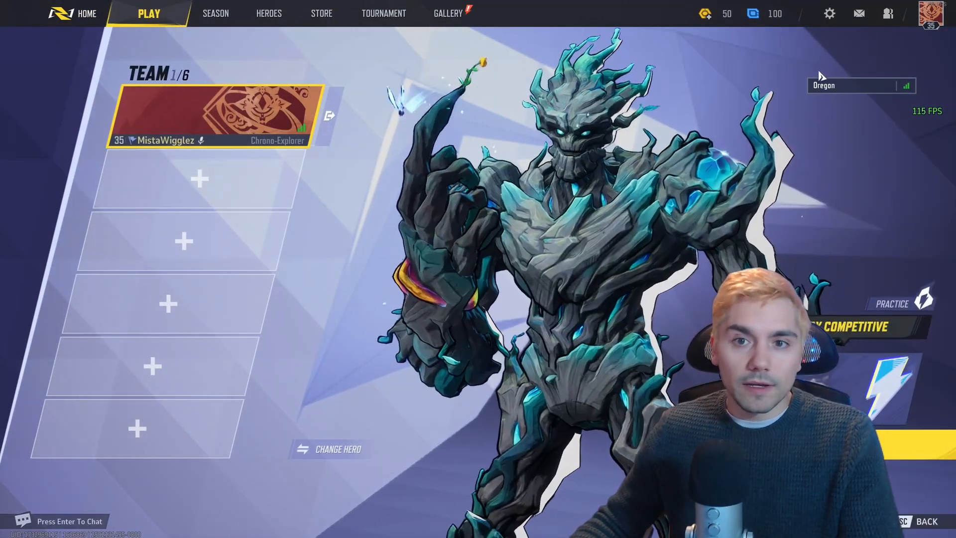
pyautogui.click(859, 86)
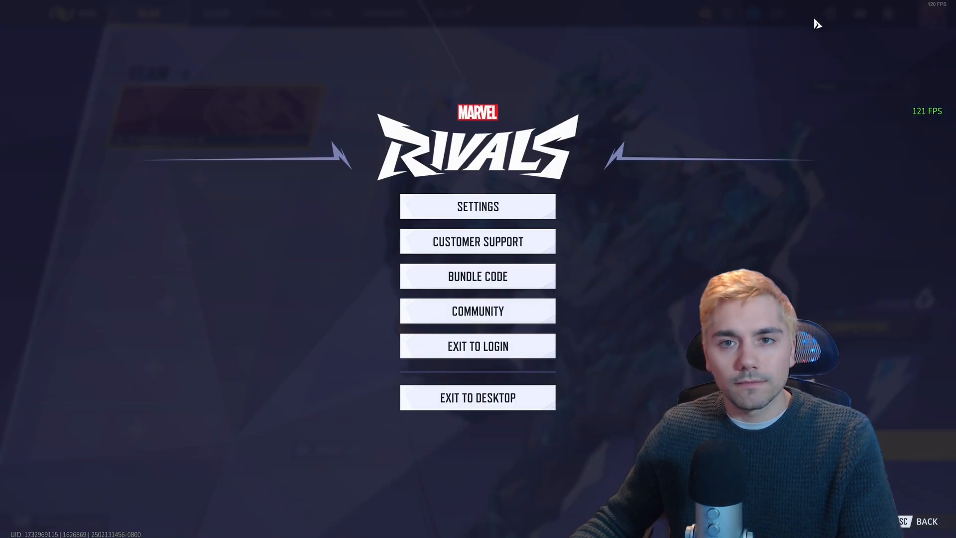
# - Back in display settings, set the FPS cap slider to 157
pyautogui.click(477, 206)
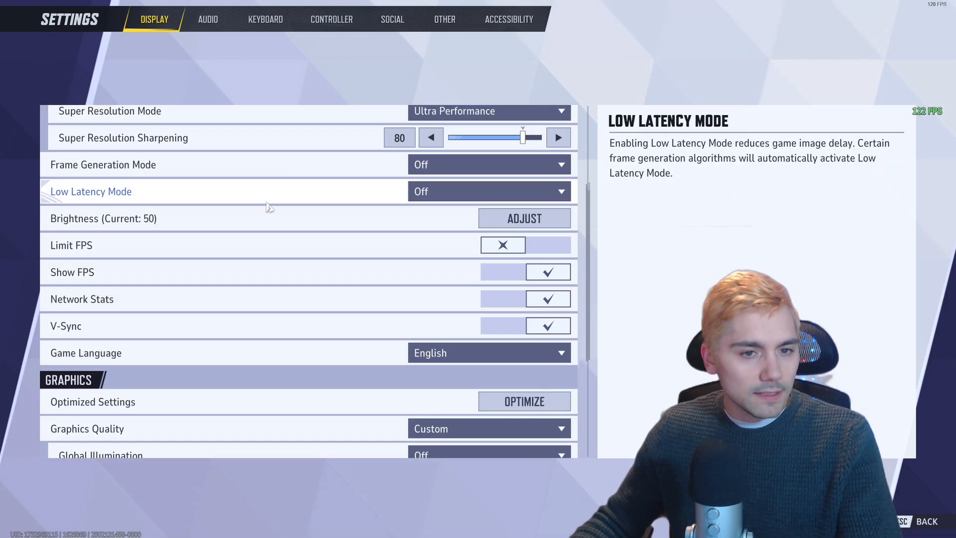
pyautogui.moveTo(499, 245)
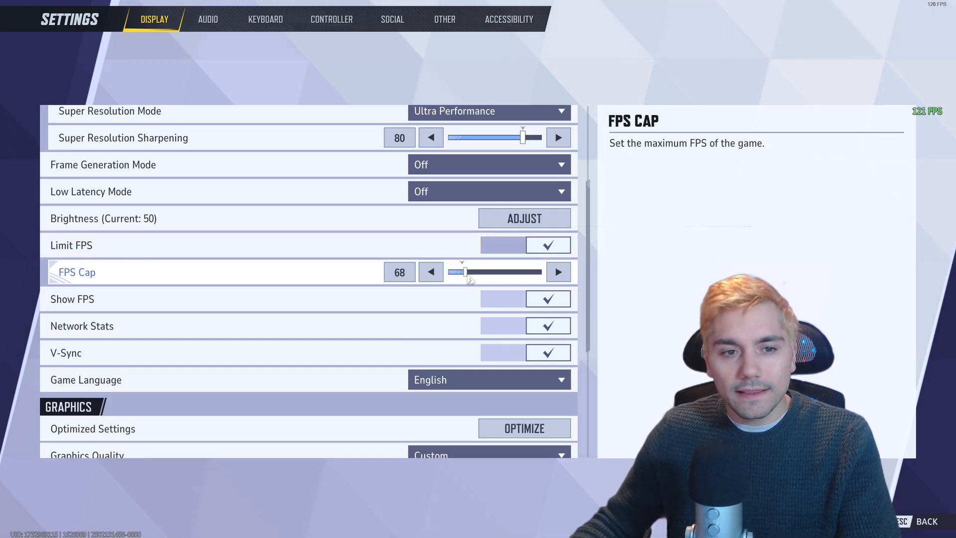
pyautogui.moveTo(458, 272); pyautogui.dragTo(502, 272)
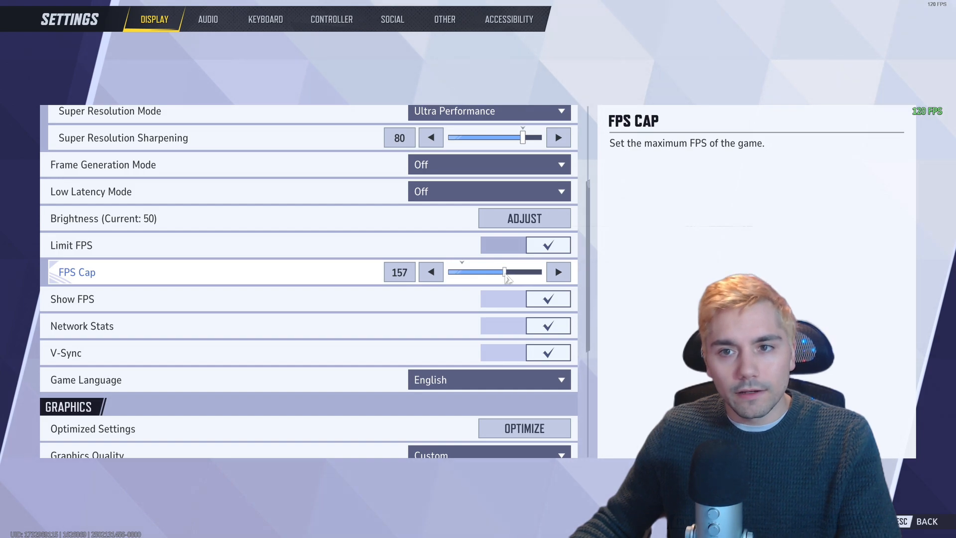
pyautogui.moveTo(503, 271); pyautogui.dragTo(488, 272)
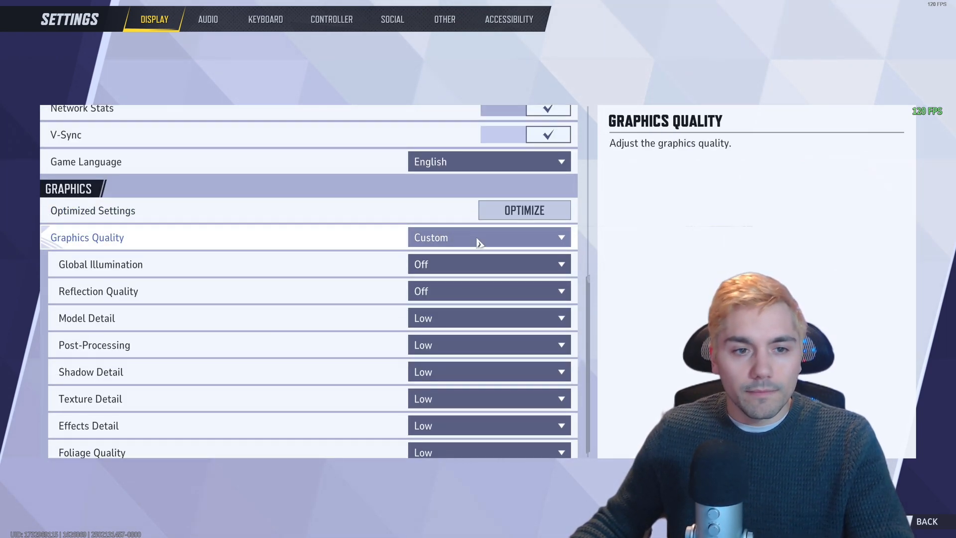
# - Apply the Low graphics quality preset
pyautogui.click(488, 237)
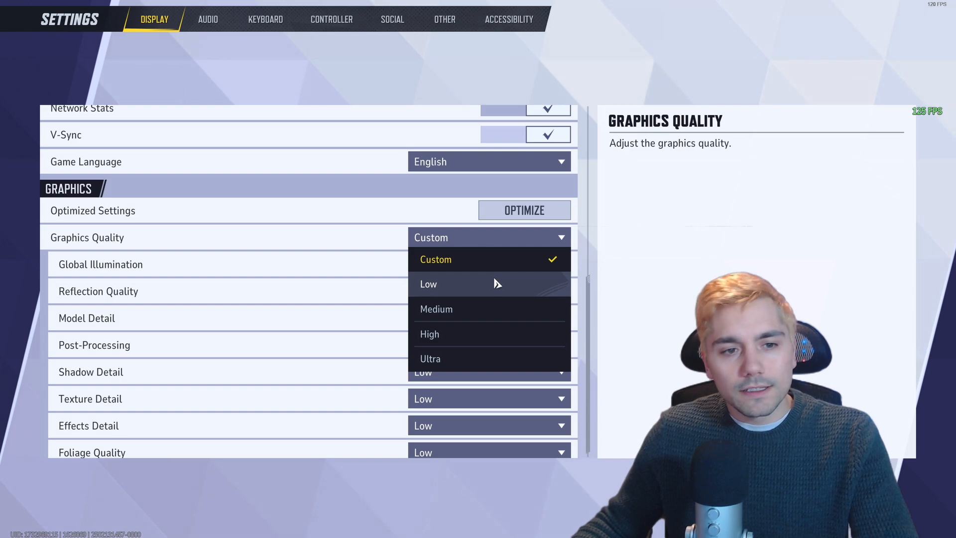
pyautogui.click(428, 284)
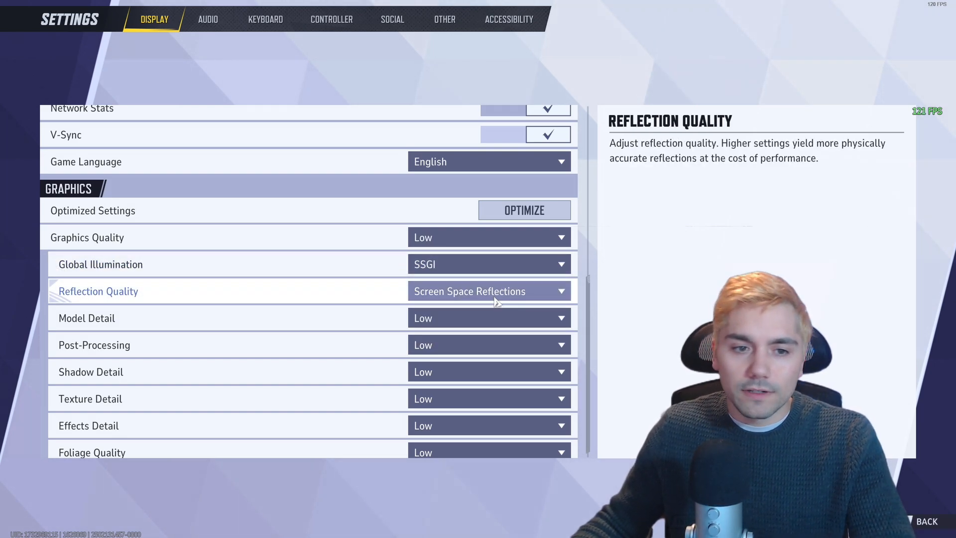
pyautogui.click(488, 264)
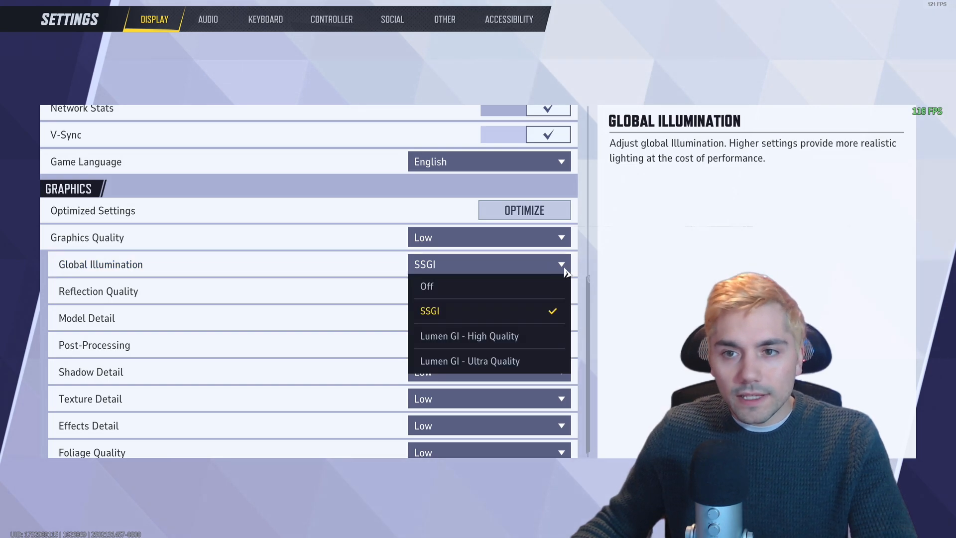
# - Set Global Illumination and Reflection Quality to Off and Model Detail to Performance
pyautogui.click(429, 311)
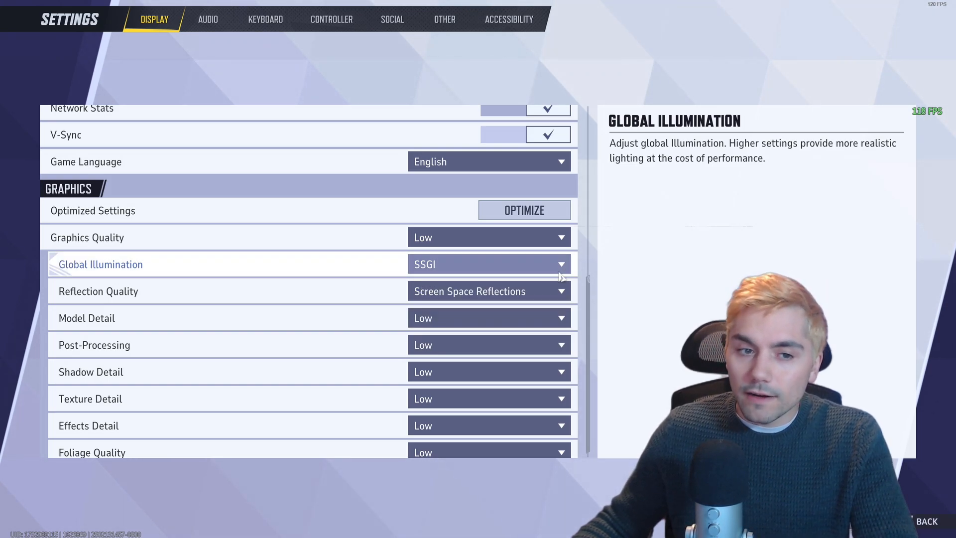
pyautogui.click(487, 263)
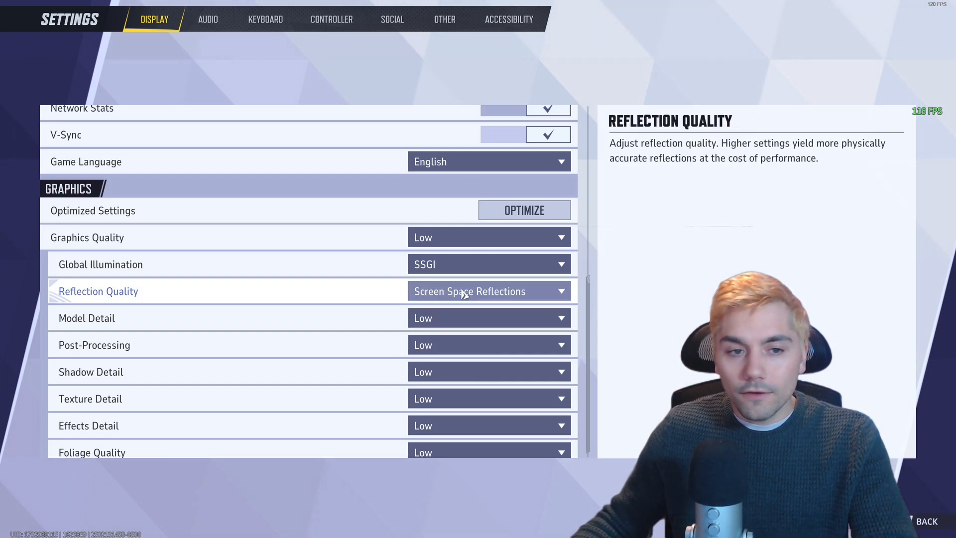
pyautogui.click(488, 264)
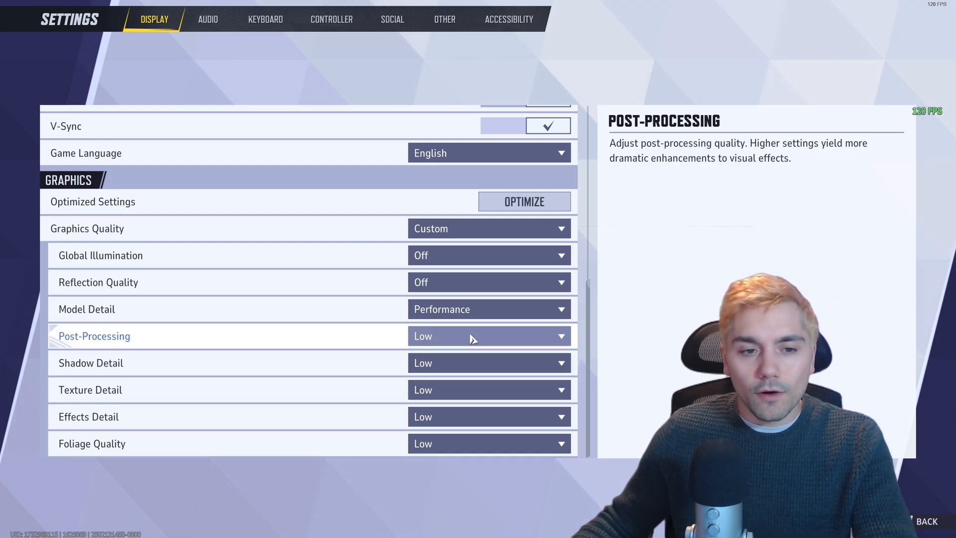
pyautogui.moveTo(494, 308)
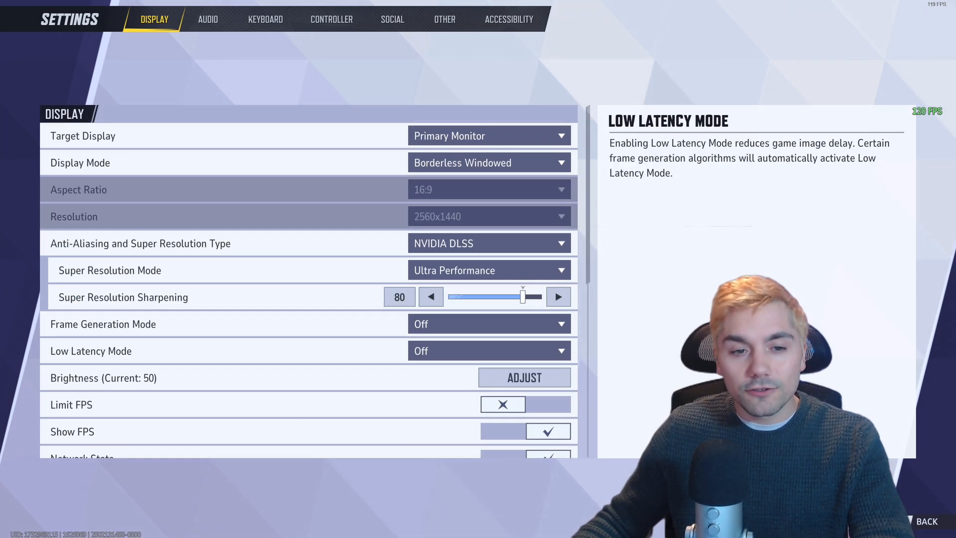
# - Switch to the audio Combat Mix settings with the Default preset
pyautogui.scroll(-3)
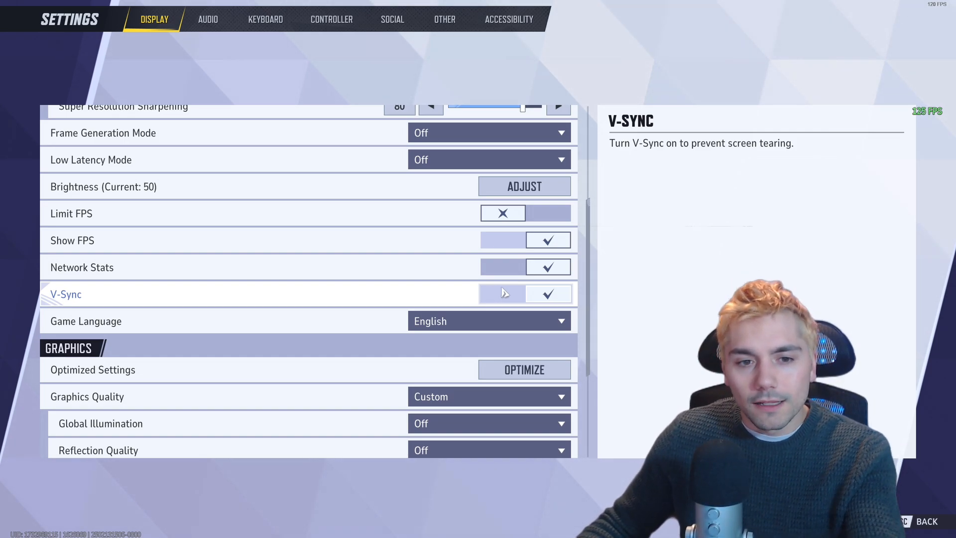
pyautogui.click(207, 19)
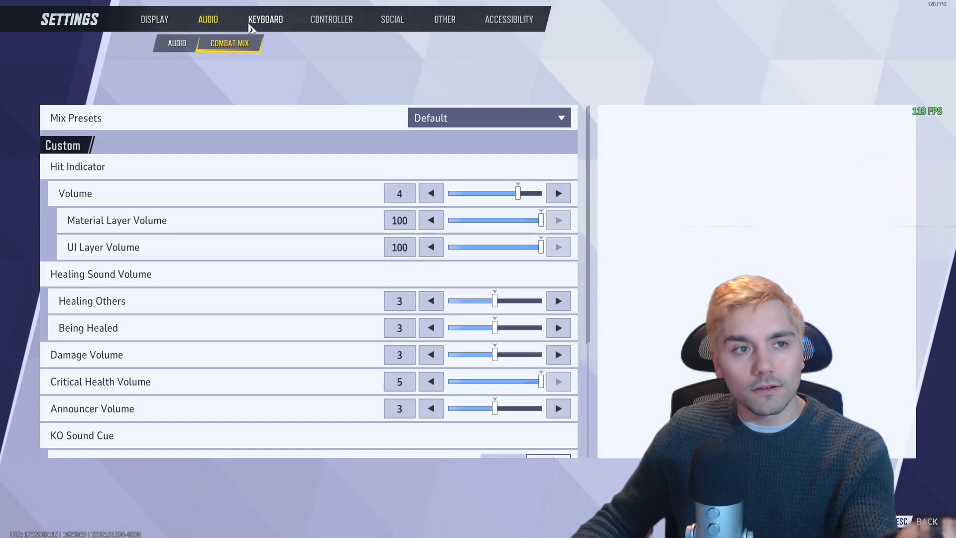
# - In keyboard communication controls, keep the ping wheel at Eight Sections
pyautogui.click(264, 19)
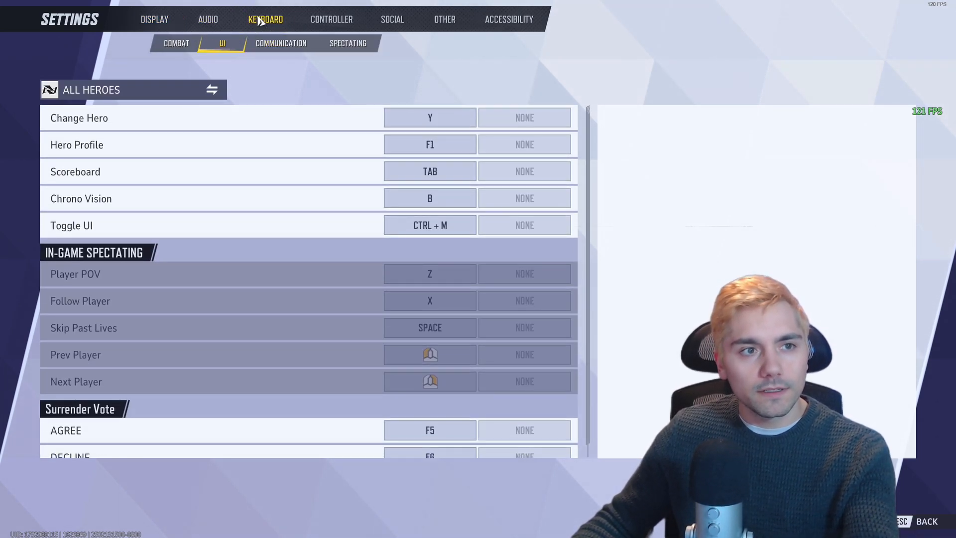
pyautogui.click(280, 43)
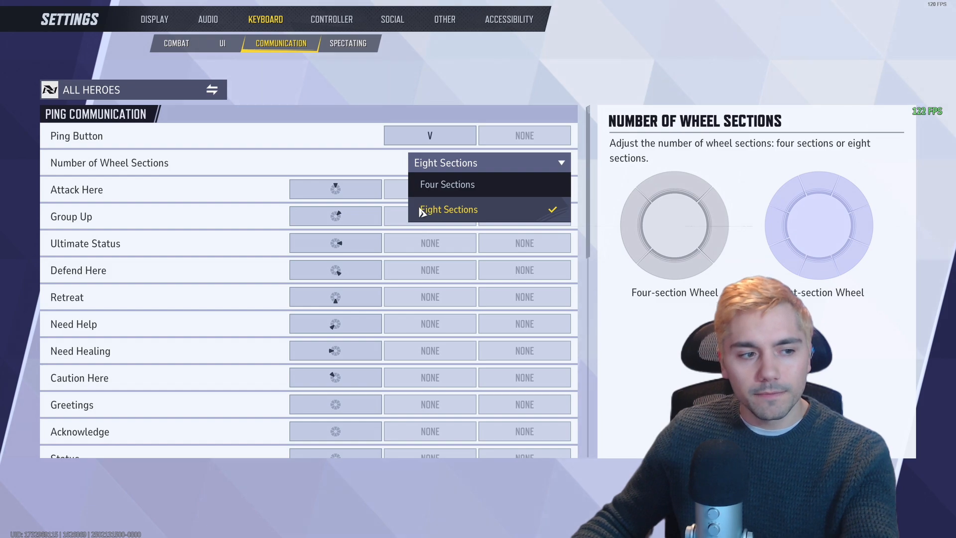
pyautogui.click(175, 43)
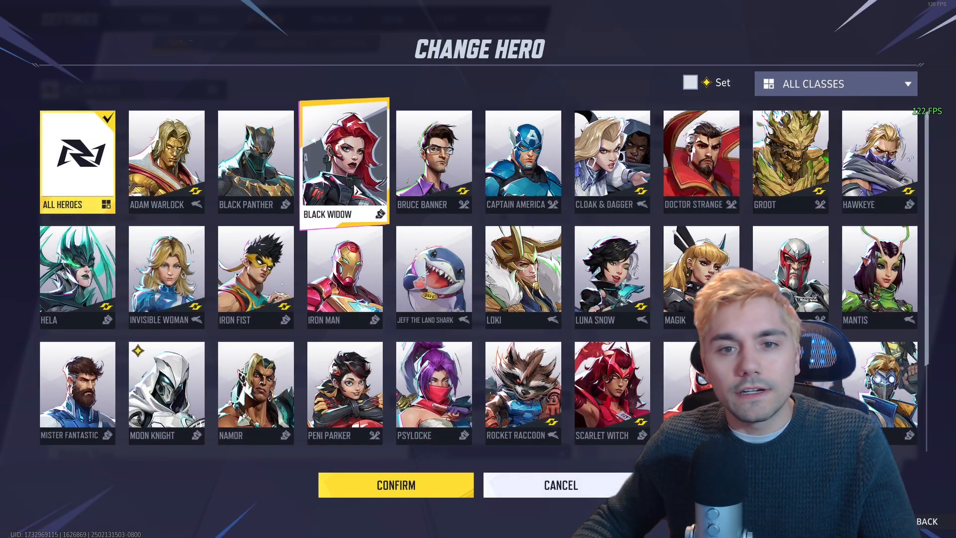
# - Review Captain America's hero-specific Hold to Raise Shield and Hold to Dash toggles
pyautogui.click(521, 161)
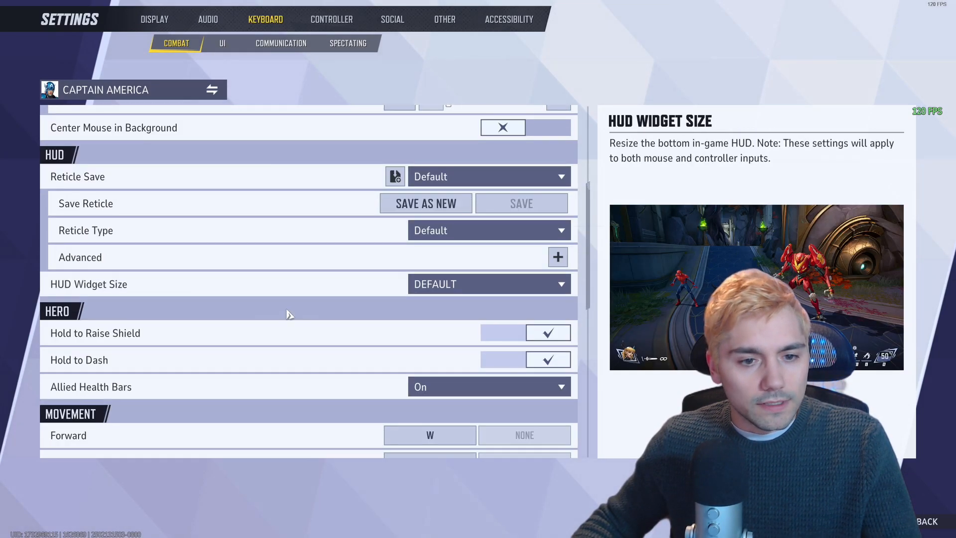
pyautogui.scroll(-3)
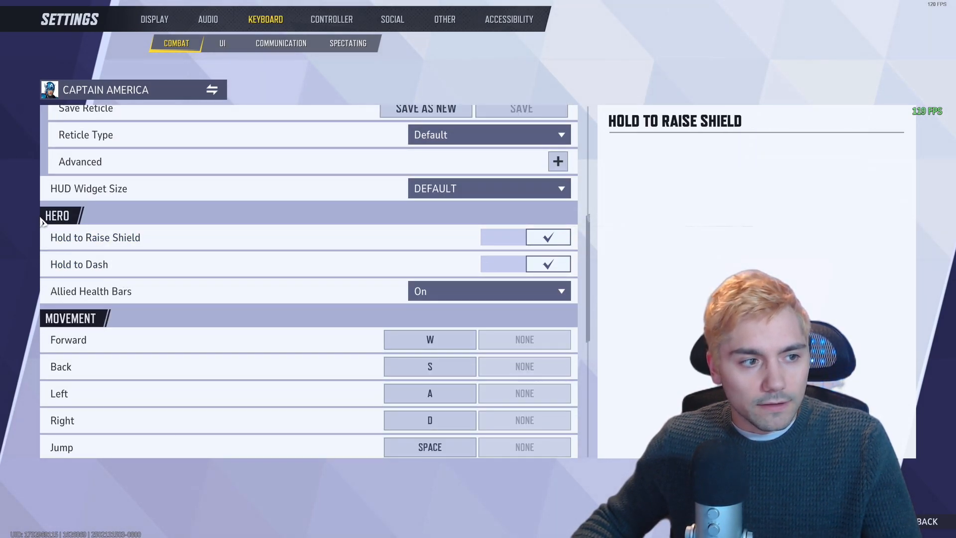
pyautogui.moveTo(292, 263)
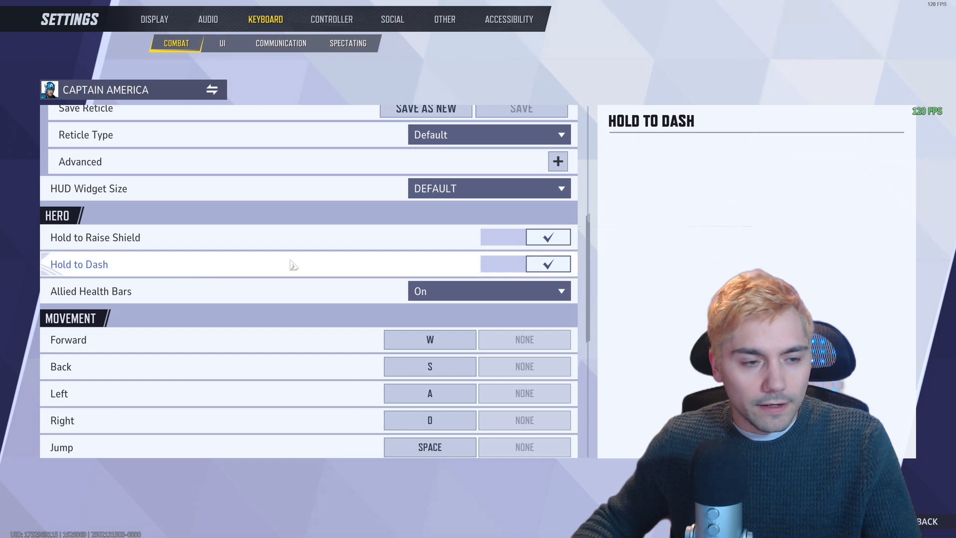
pyautogui.click(488, 291)
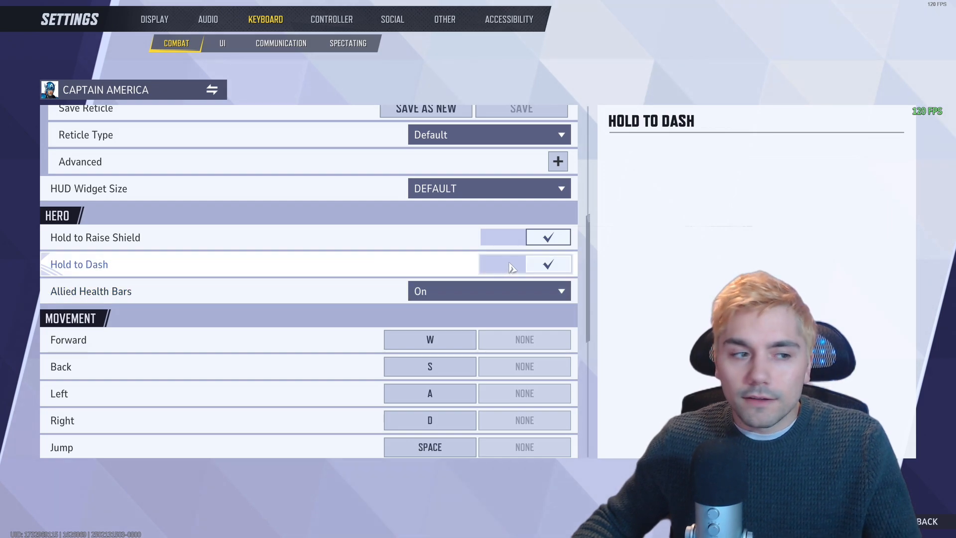
# - Switch the hero to Peni Parker with Hold to Wall Crawl enabled, then go to Accessibility
pyautogui.click(211, 89)
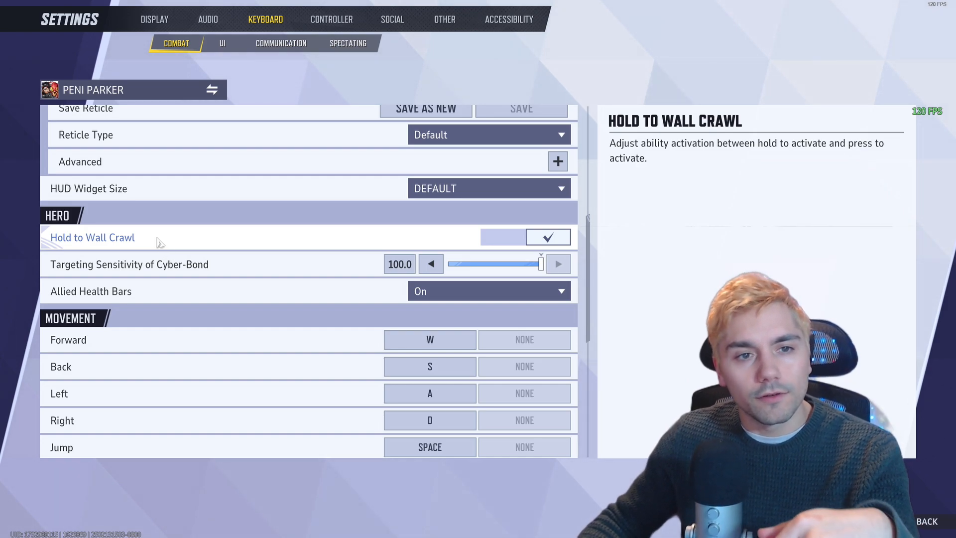
pyautogui.click(508, 19)
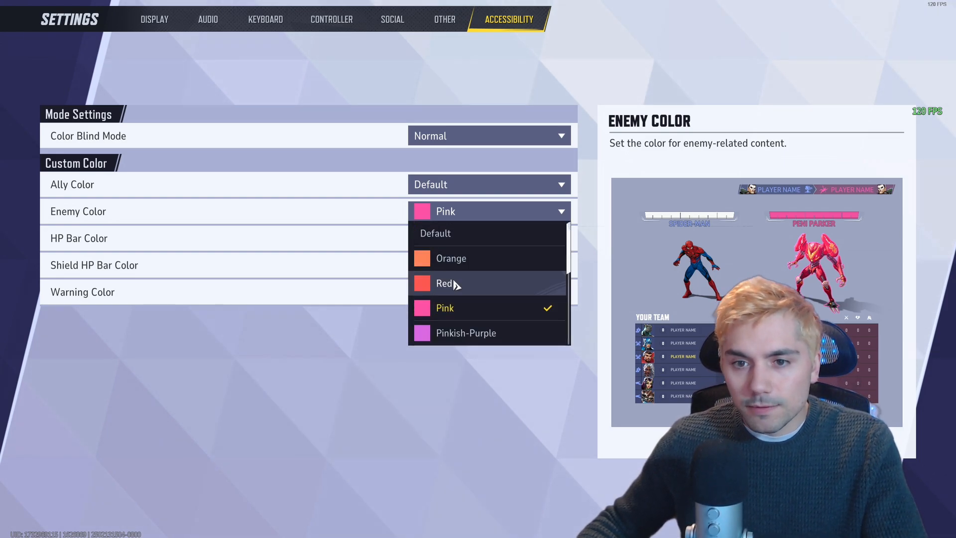
# - Try Red as the Enemy Color, then return it to Pink
pyautogui.click(444, 283)
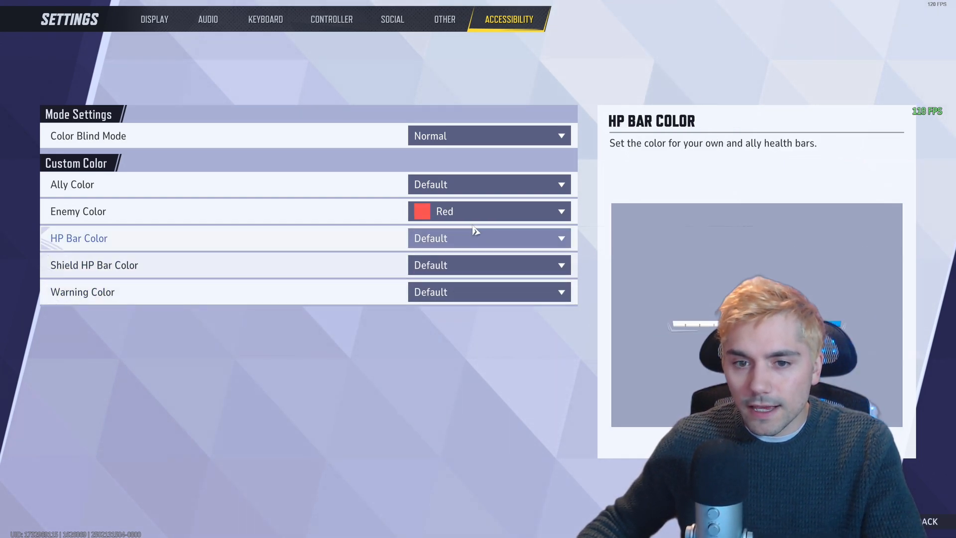
pyautogui.click(488, 211)
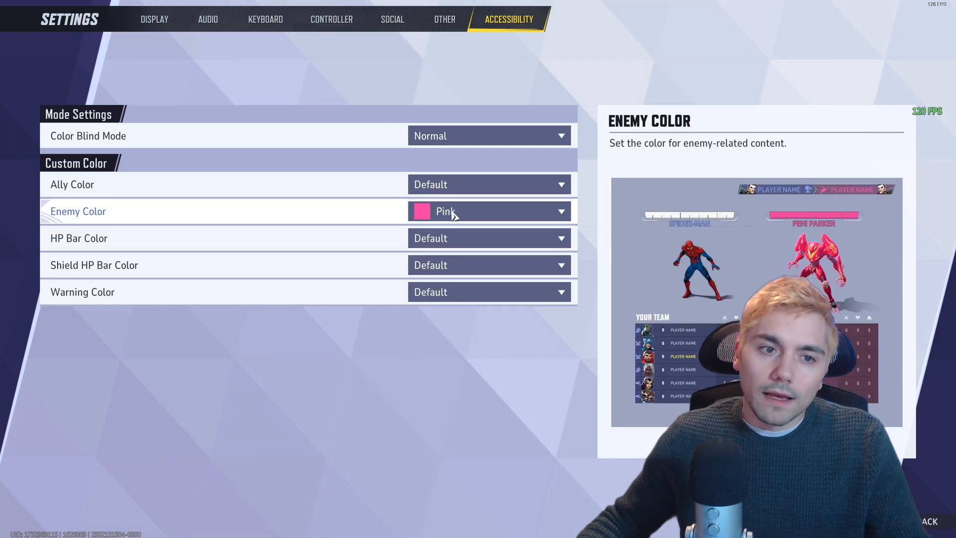
pyautogui.click(487, 211)
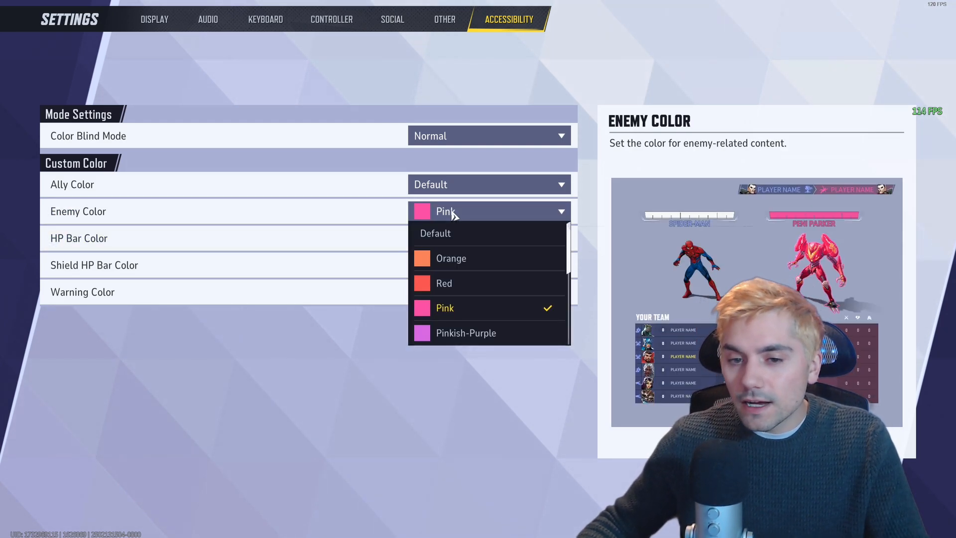